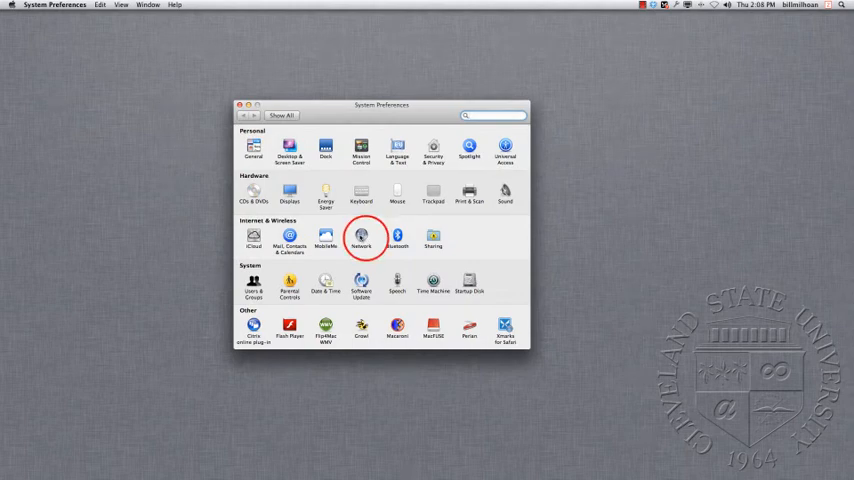
# - Go to the Network pane from the System Preferences overview
pyautogui.click(360, 240)
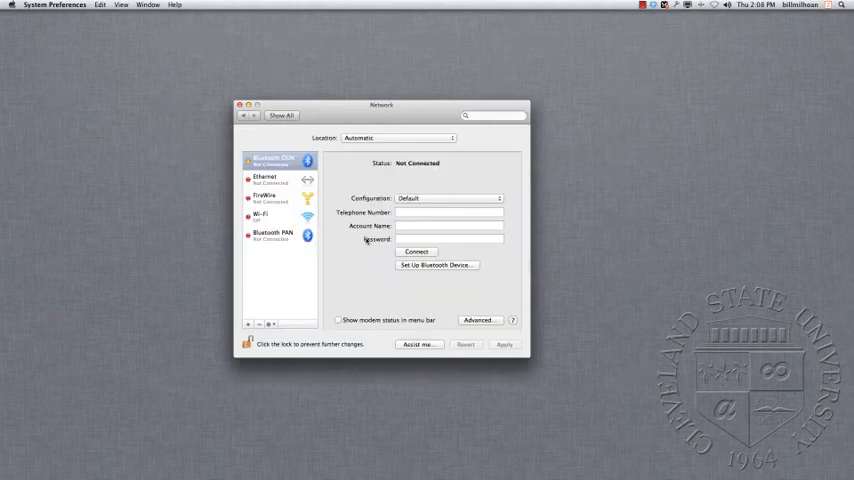
pyautogui.moveTo(364, 292)
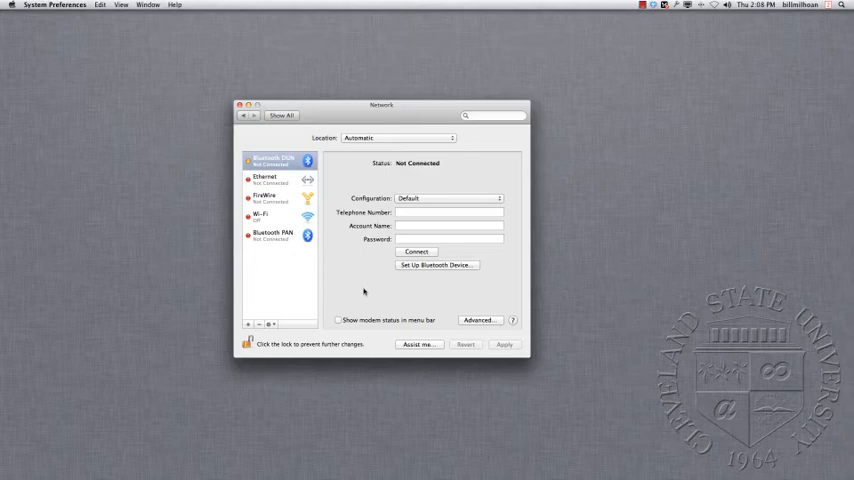
pyautogui.moveTo(250, 230)
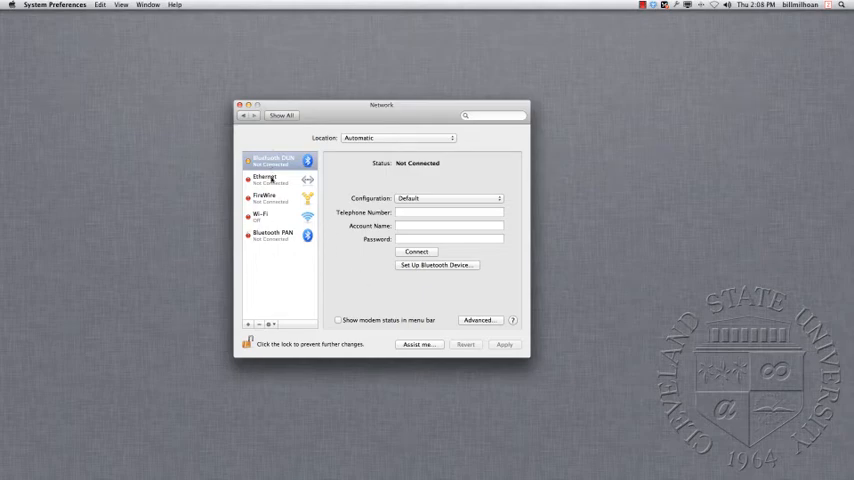
pyautogui.moveTo(296, 216)
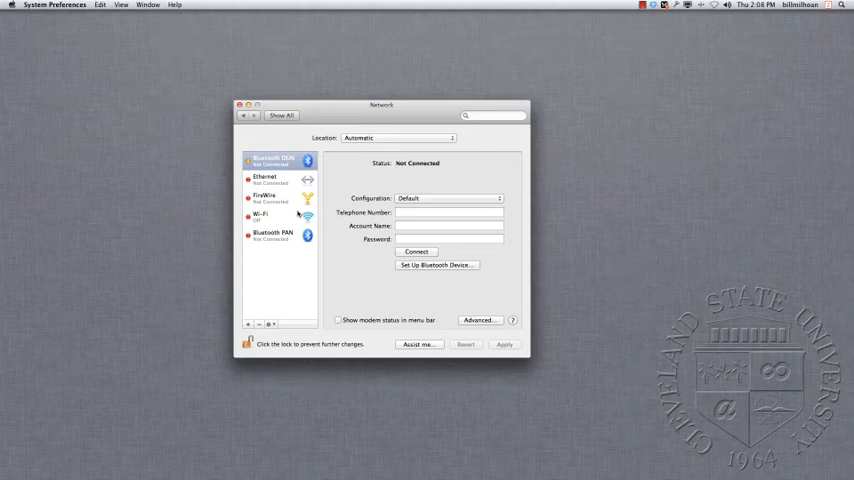
# - Select the Wi-Fi service, turn Wi-Fi on, and start joining another network
pyautogui.click(264, 216)
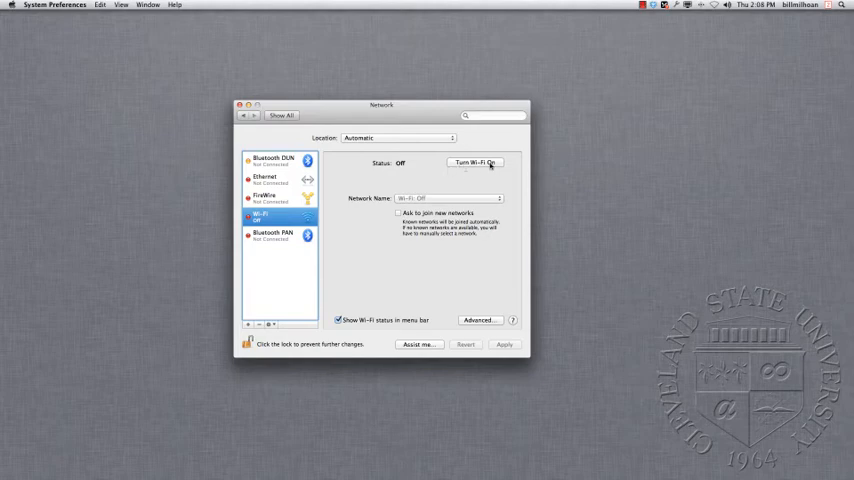
pyautogui.click(474, 162)
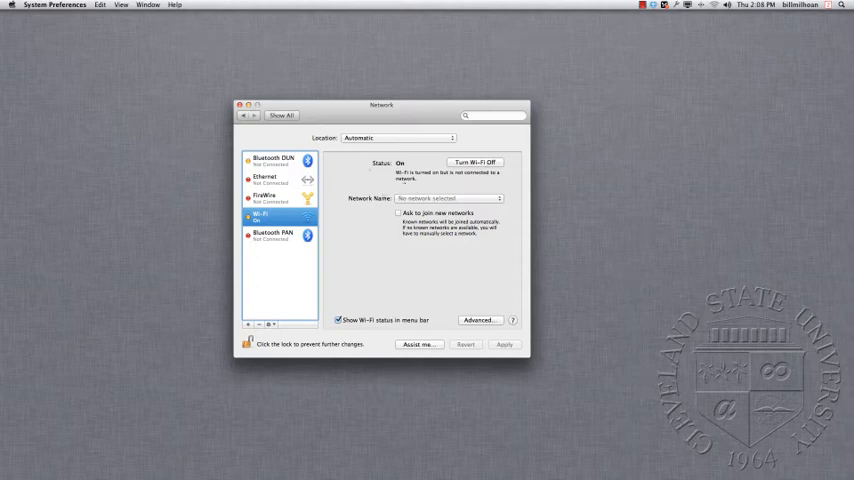
pyautogui.moveTo(348, 200)
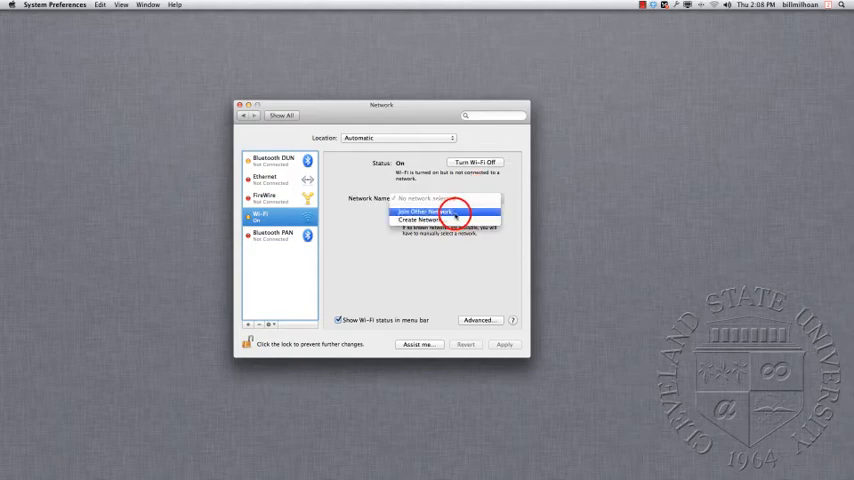
pyautogui.click(422, 220)
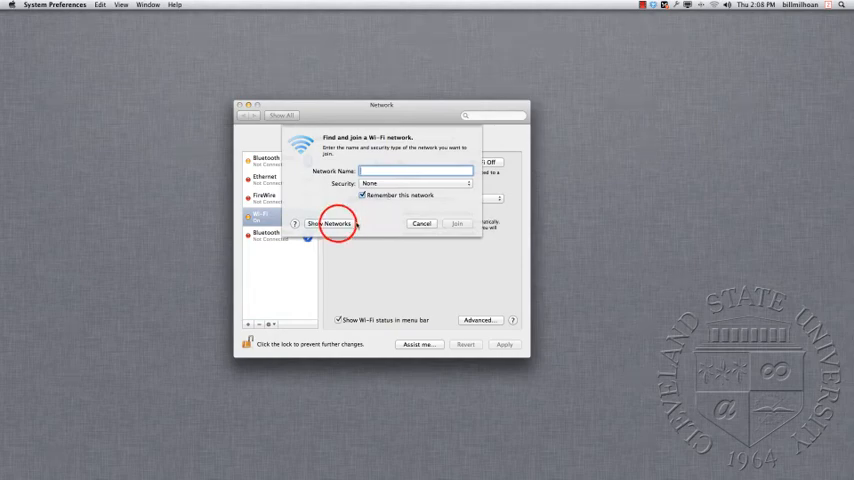
# - Pick the campus network from the available networks list and join it
pyautogui.click(330, 224)
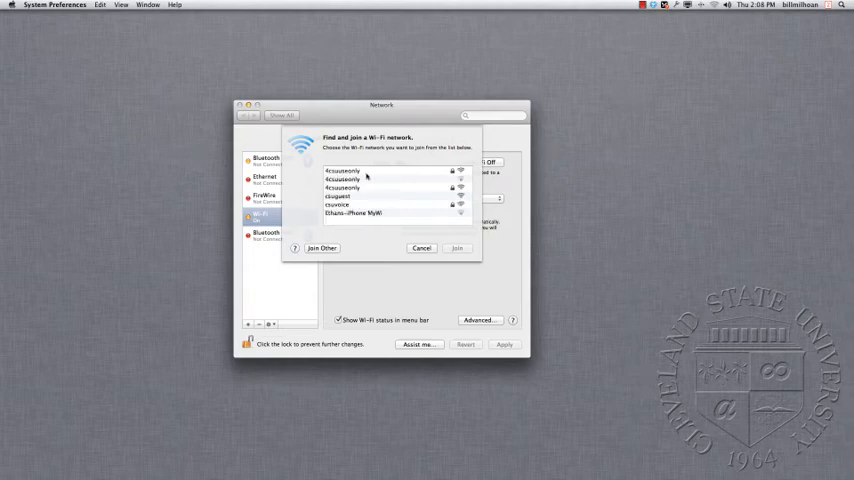
pyautogui.click(348, 170)
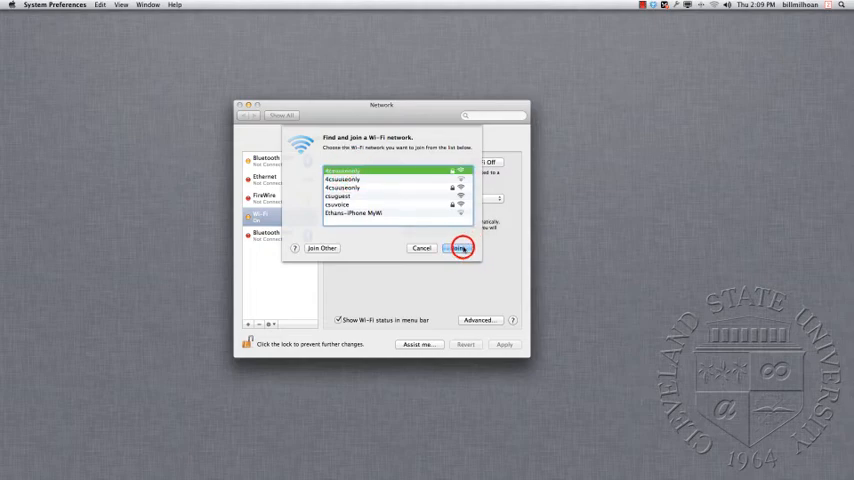
pyautogui.click(460, 246)
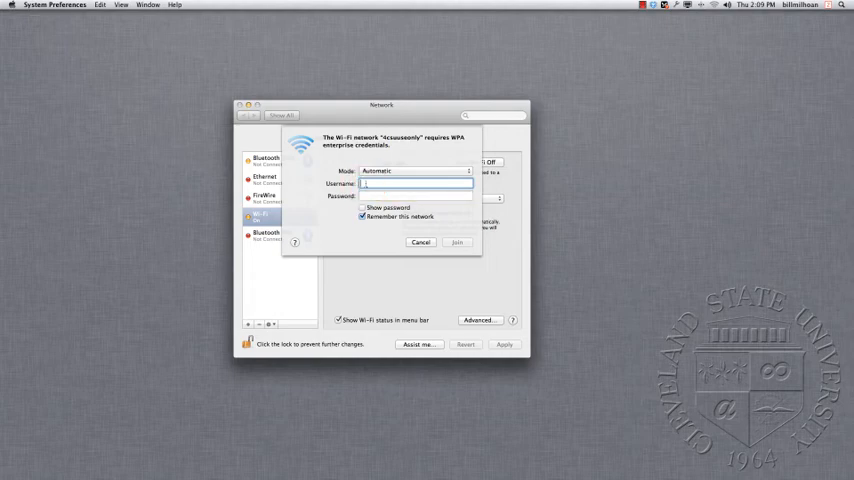
pyautogui.write('24365')
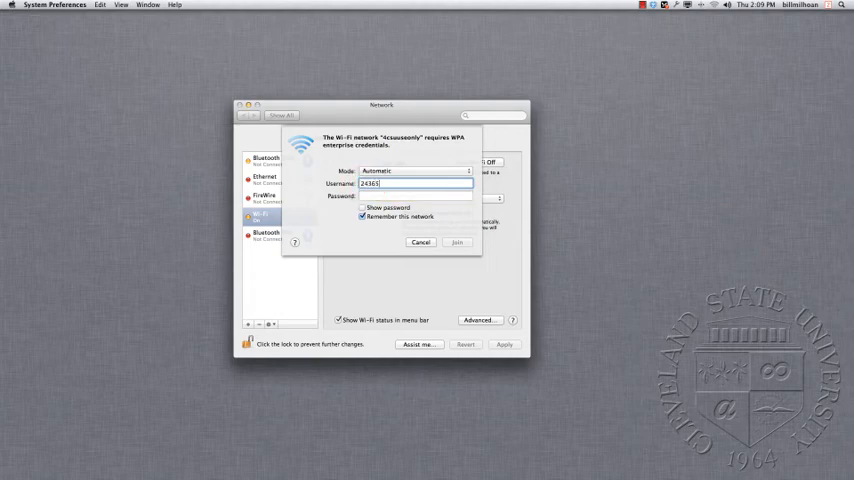
pyautogui.write('32')
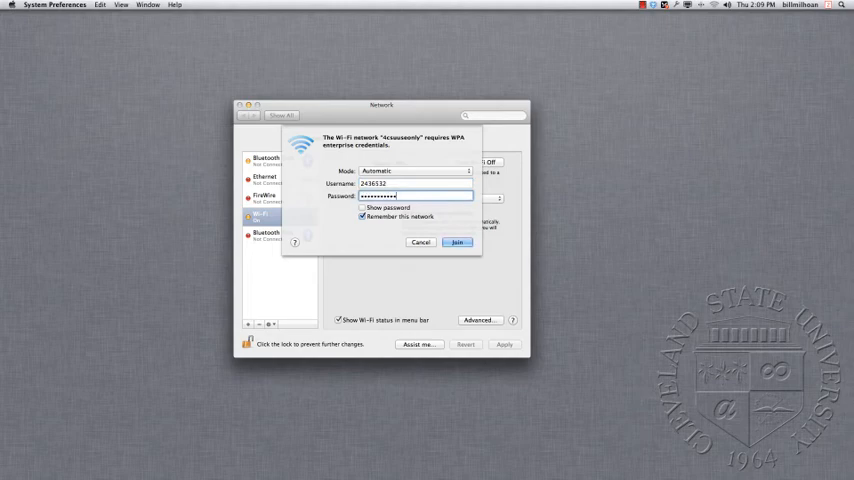
pyautogui.click(458, 242)
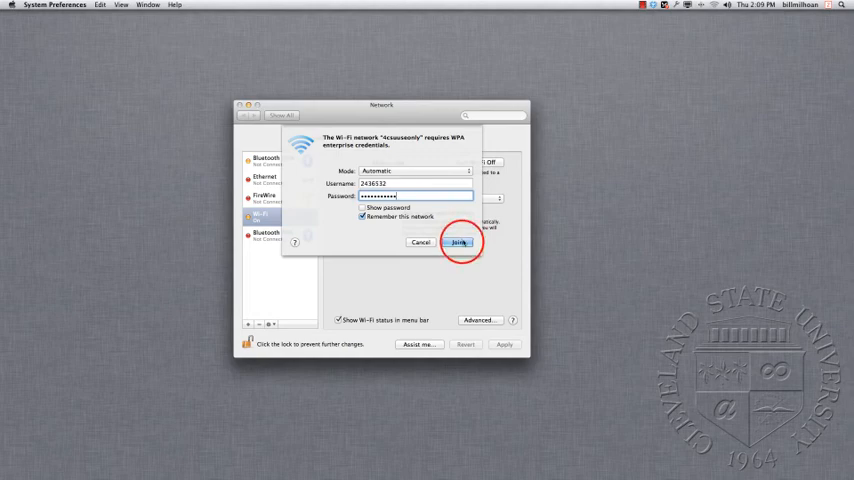
pyautogui.click(460, 242)
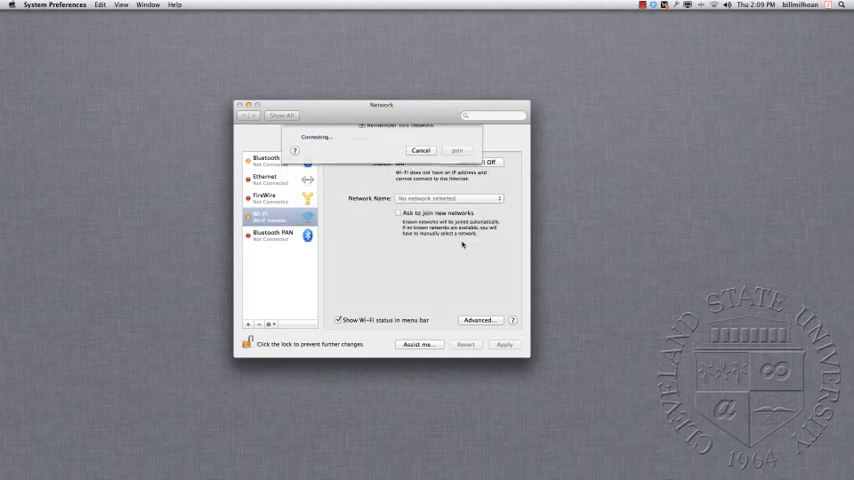